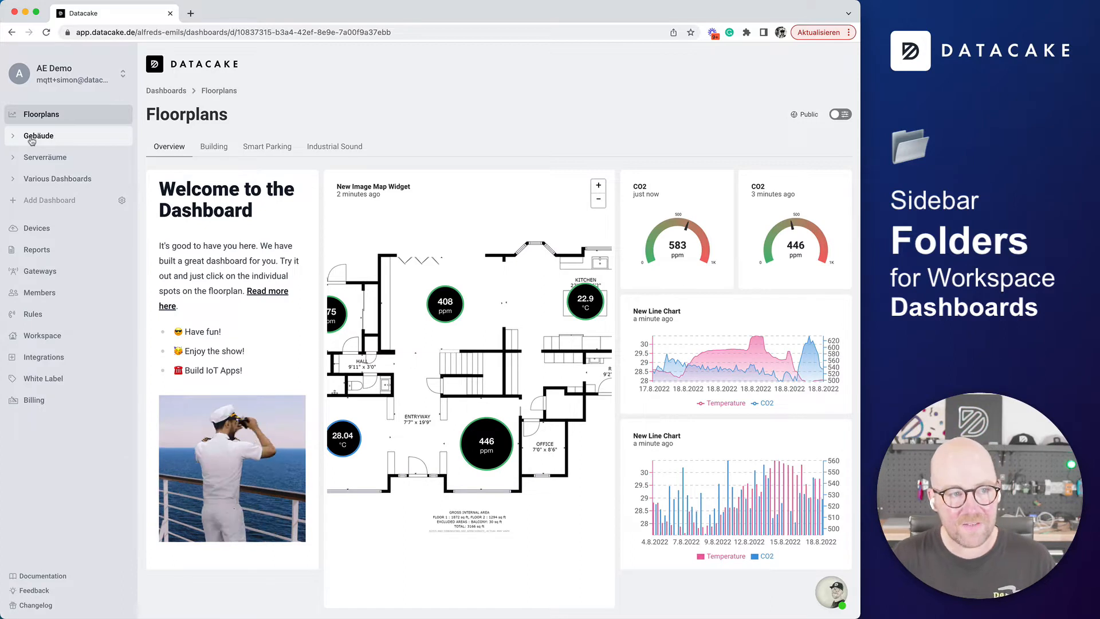
- Bring up the Sidebar Configuration with the Gebäude, Serverräume and other folders expanded
click(39, 135)
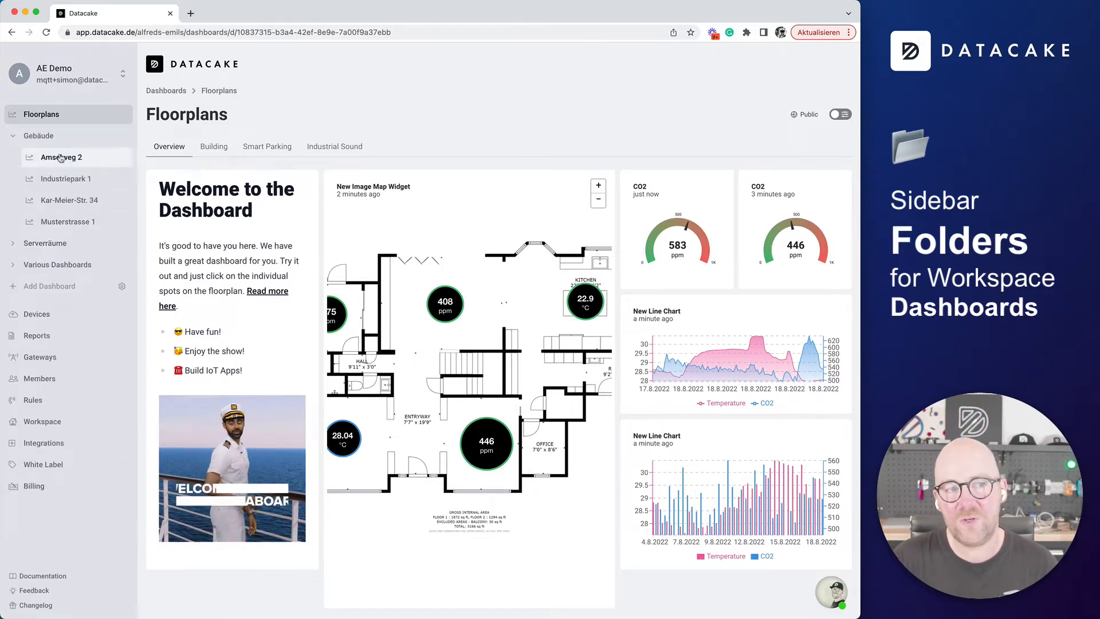
click(39, 136)
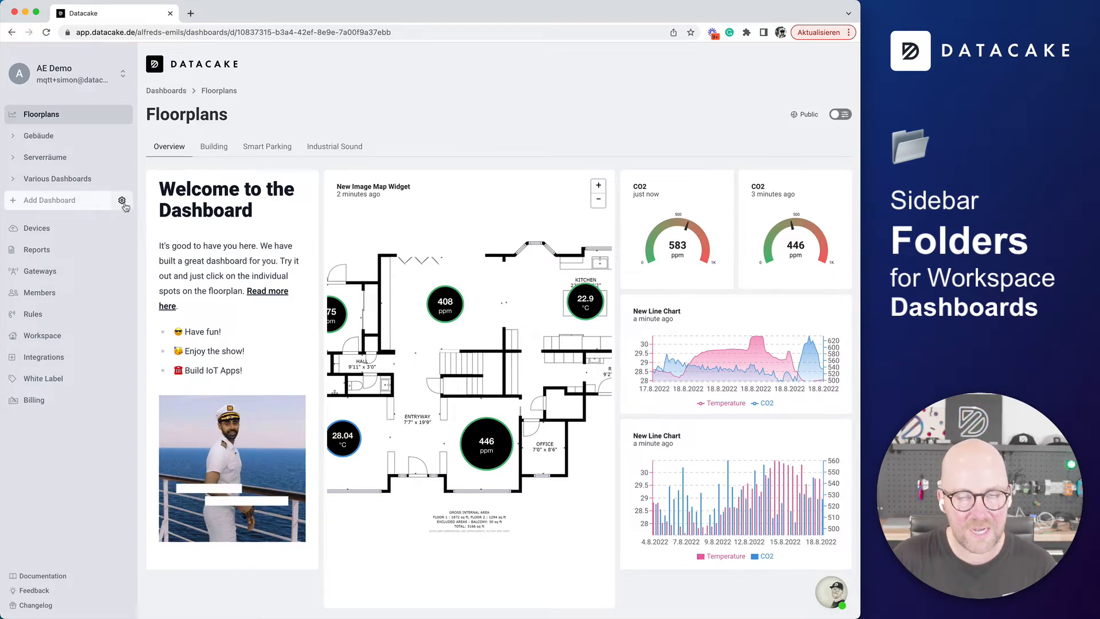
click(122, 202)
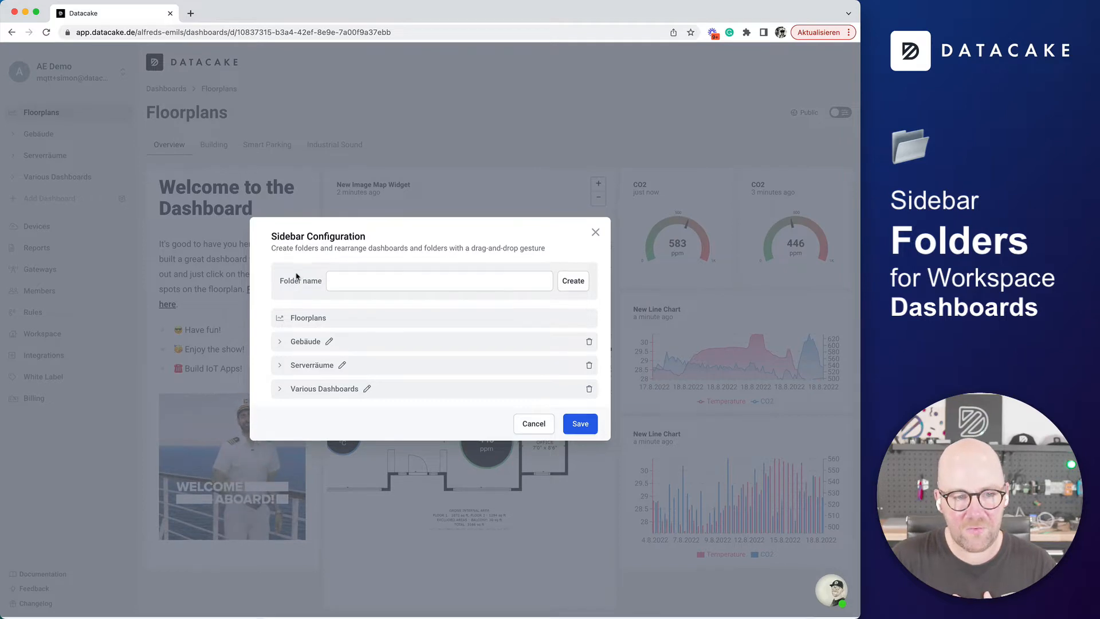
click(279, 342)
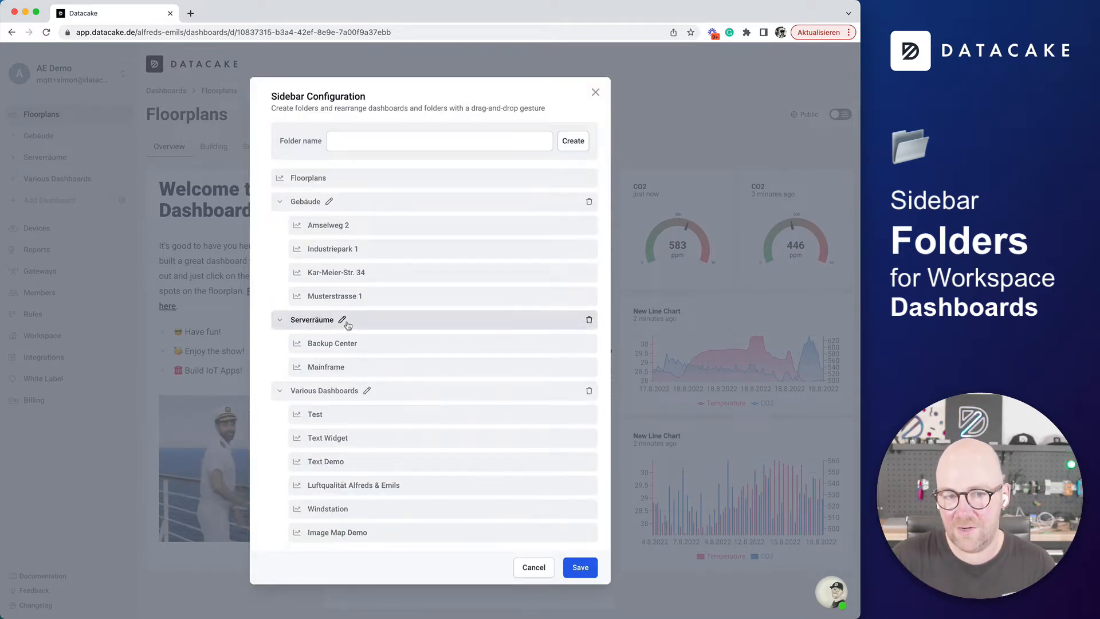
- Drag Kar-Meier-Str. 34 above Industriepark 1 and toward Serverräume, then return it below Industriepark 1
drag(336, 273, 336, 248)
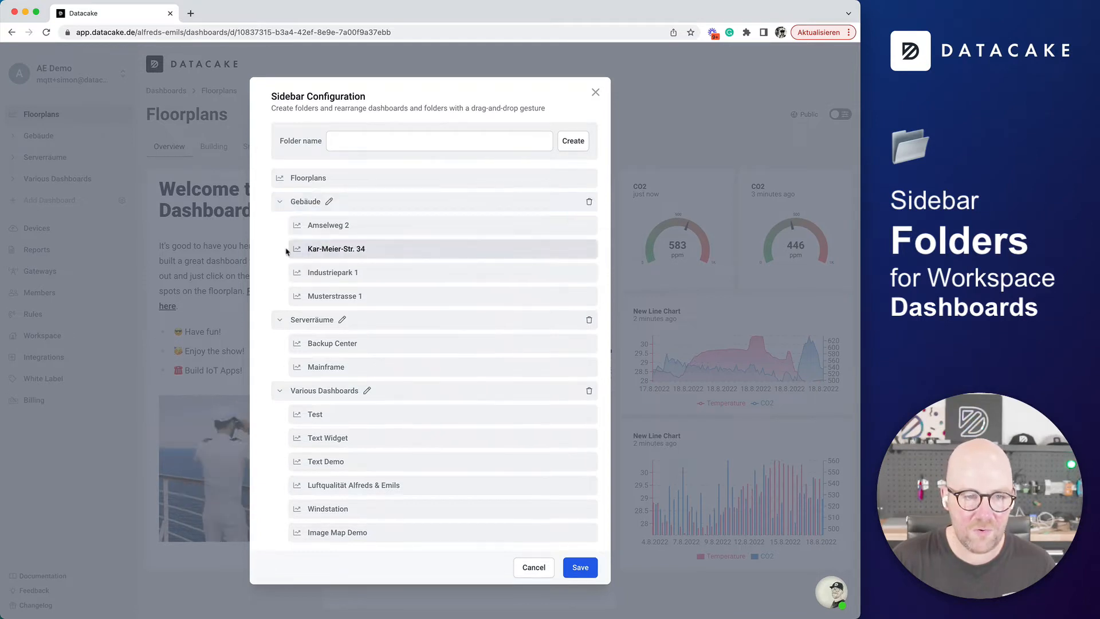
drag(336, 249, 380, 331)
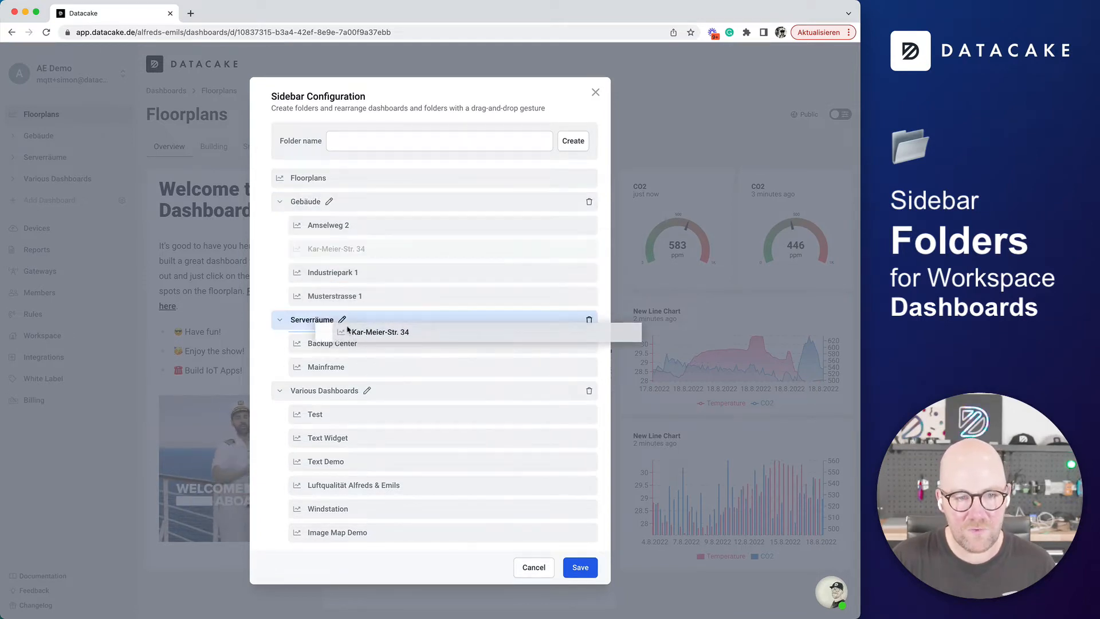
drag(379, 331, 335, 273)
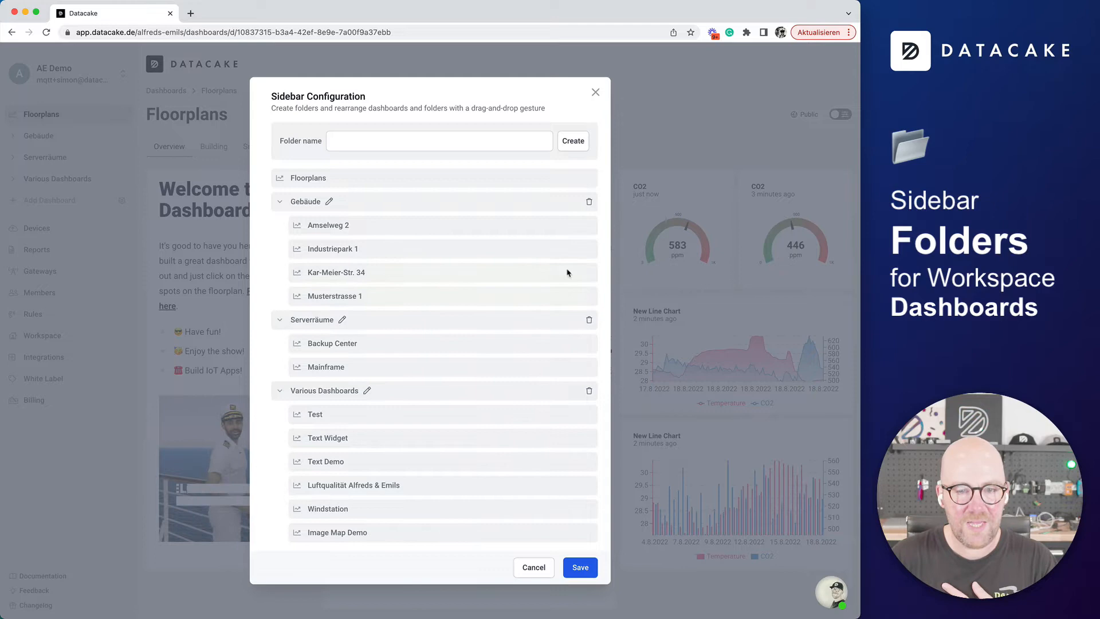
- Create a 'New Dashboards' folder holding Floorplans and save the sidebar layout
click(439, 141)
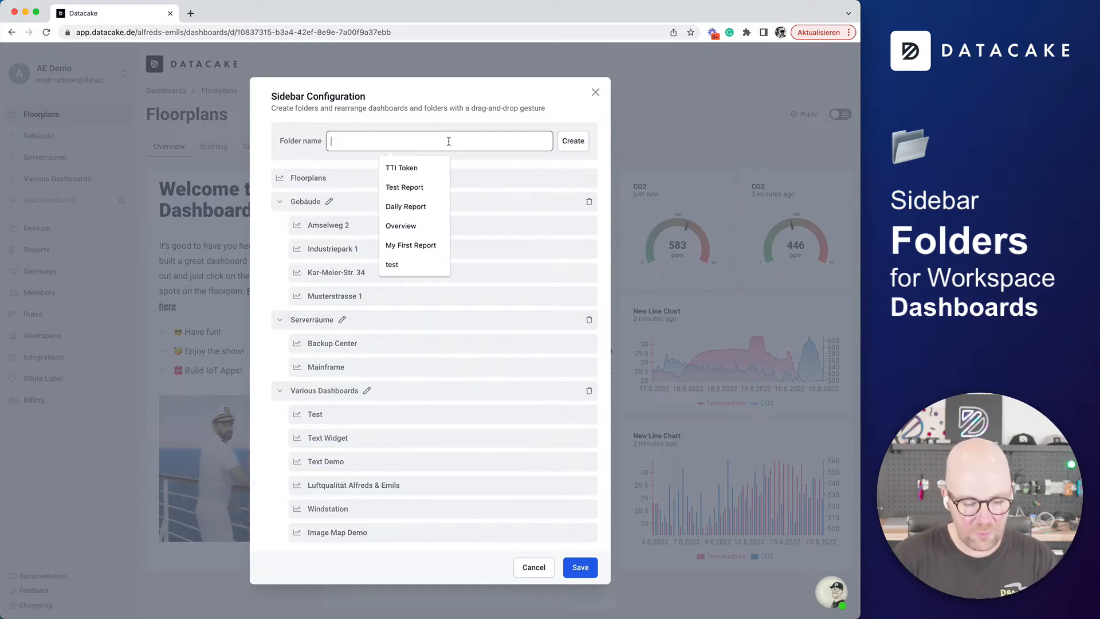
text(New Dashboa)
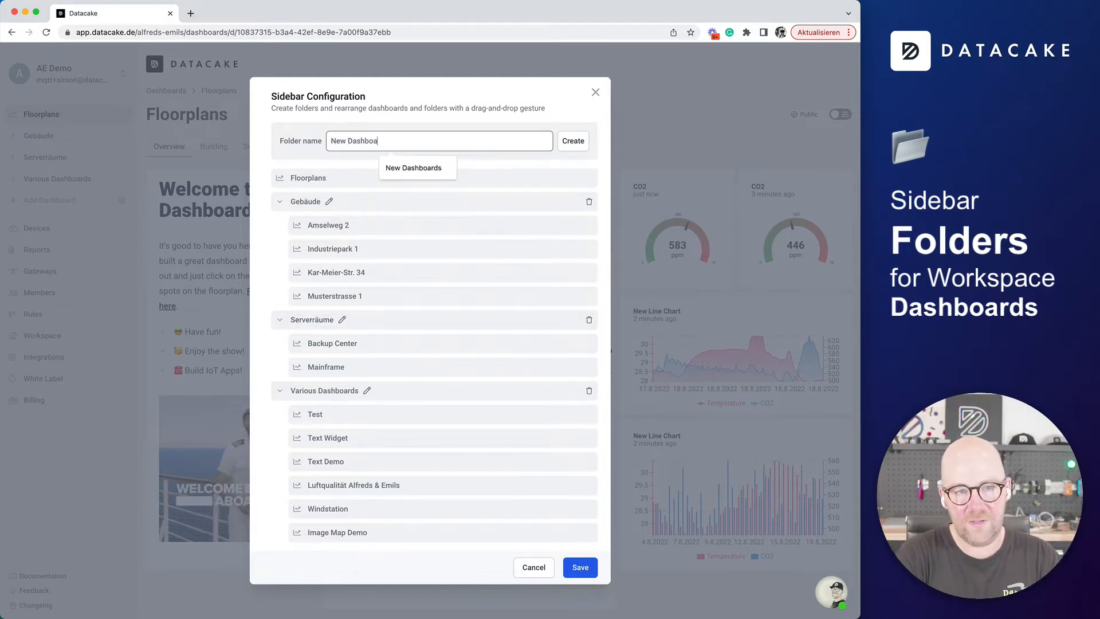
click(573, 140)
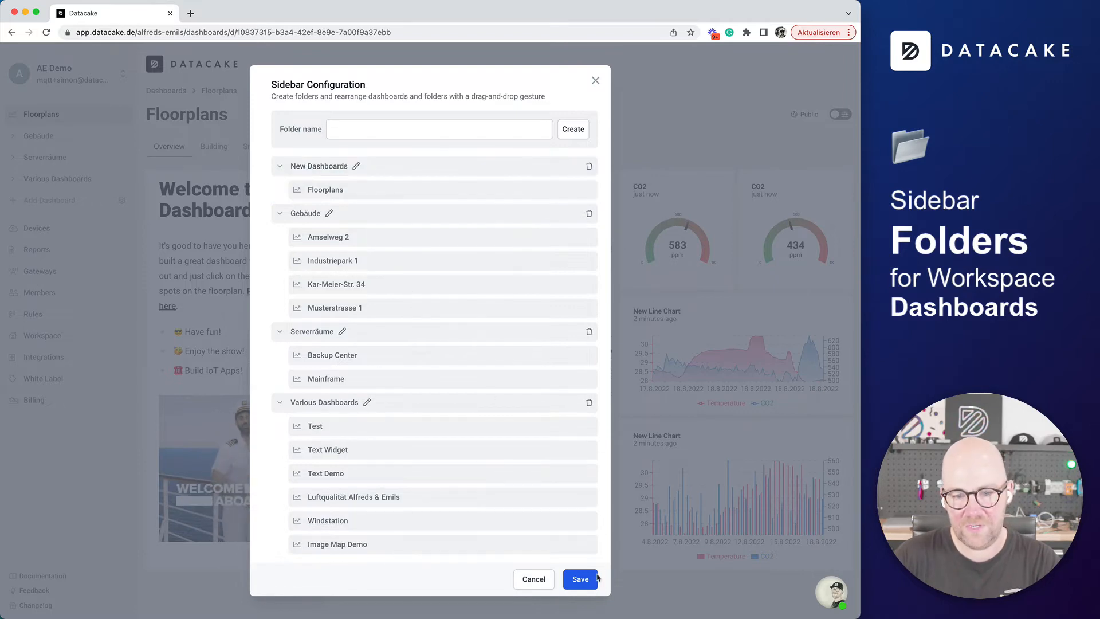
click(580, 578)
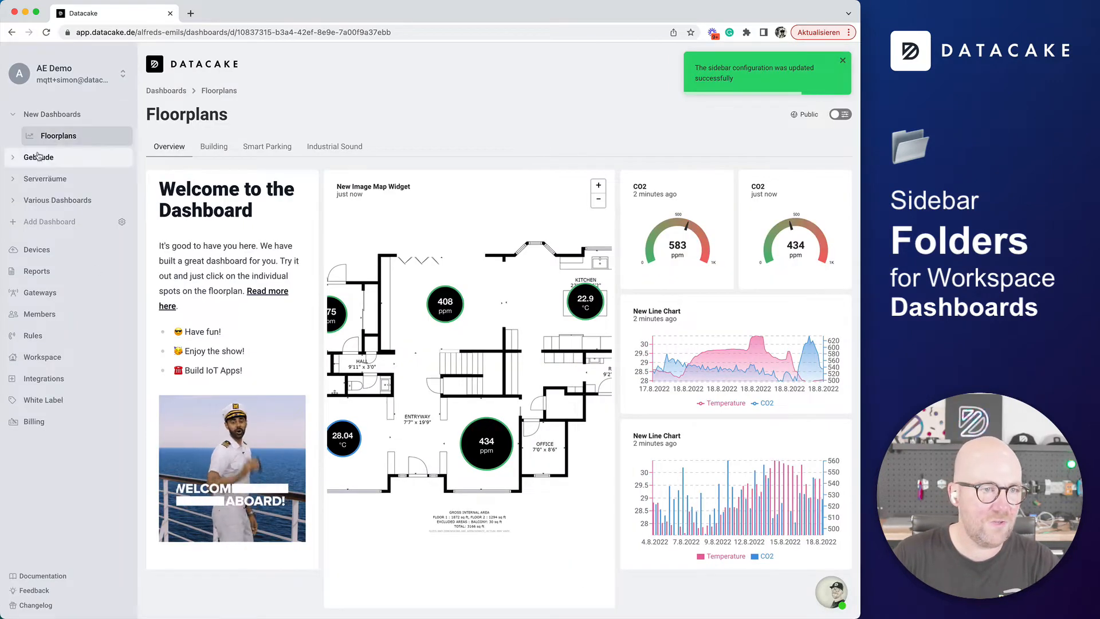
click(39, 157)
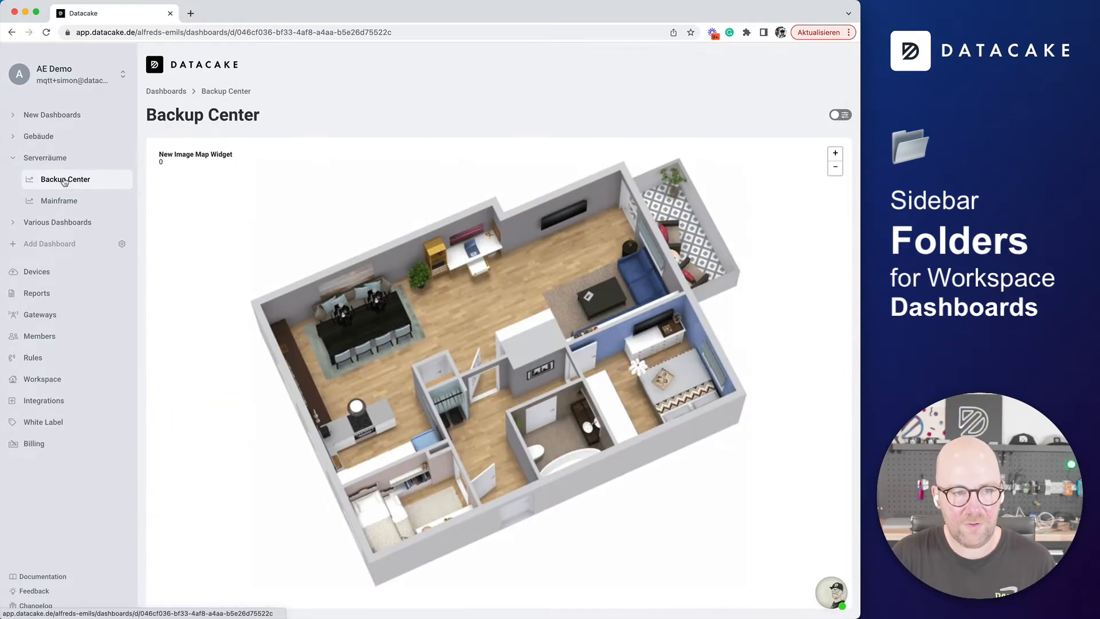
click(59, 199)
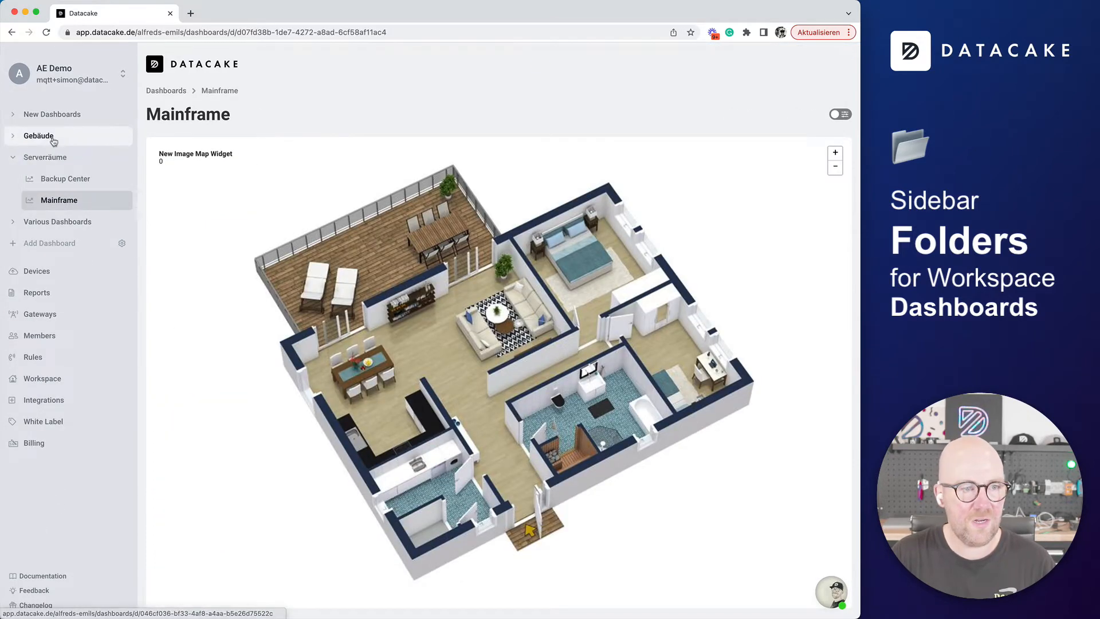
click(38, 135)
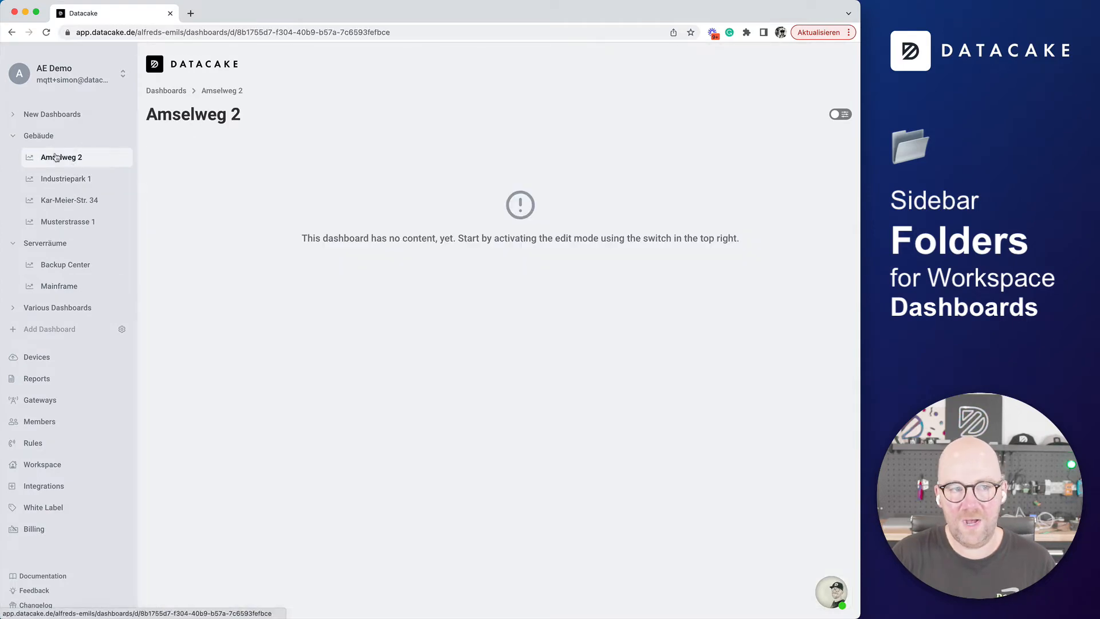
click(65, 179)
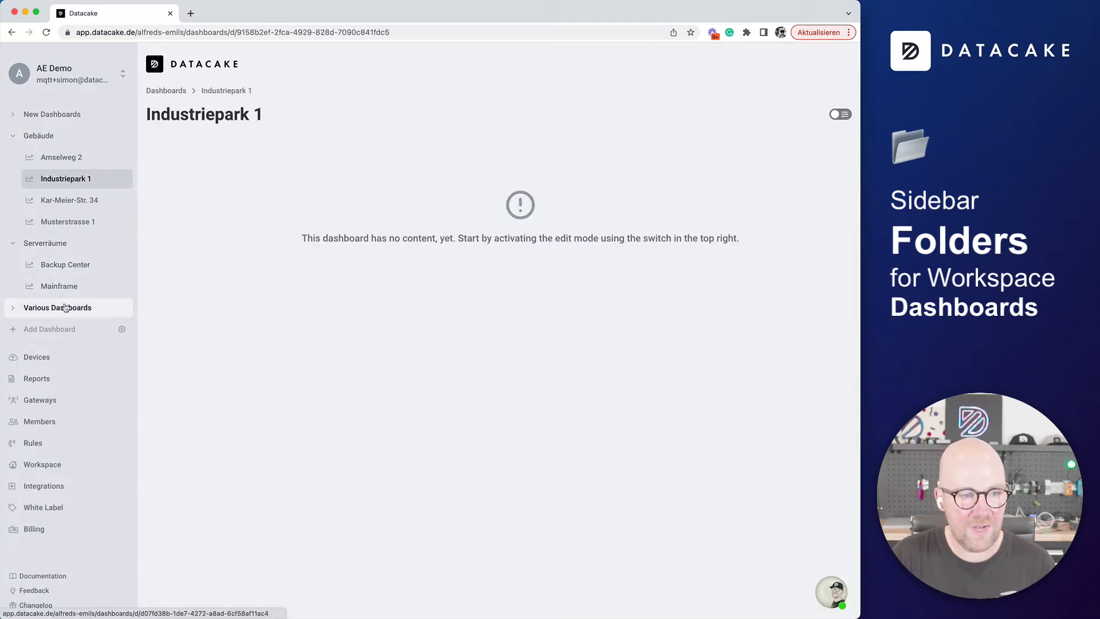
click(59, 307)
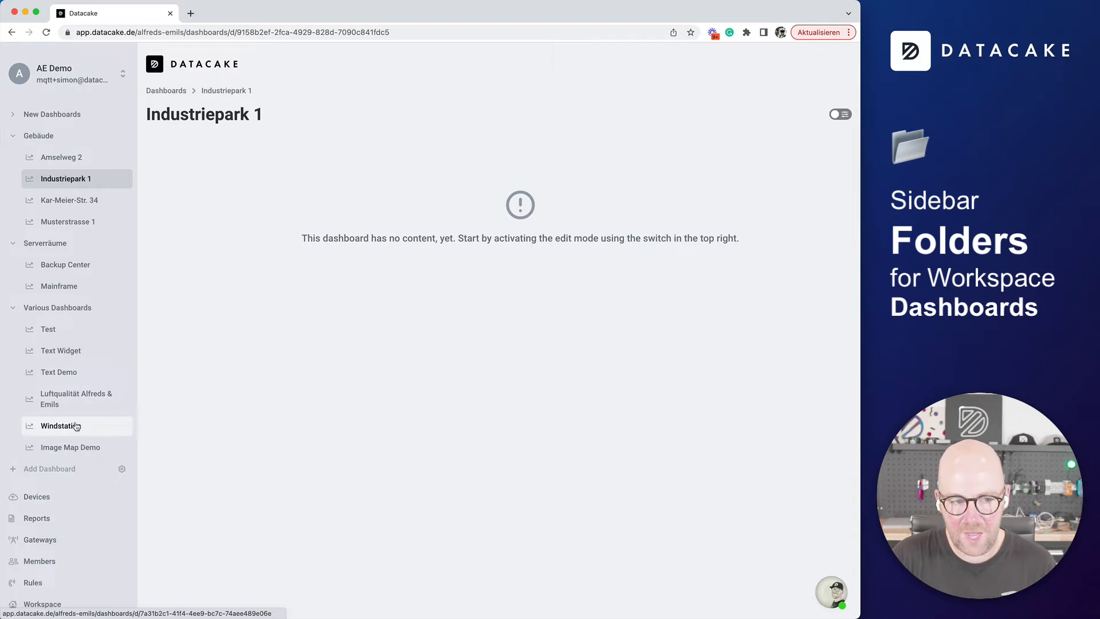
click(60, 426)
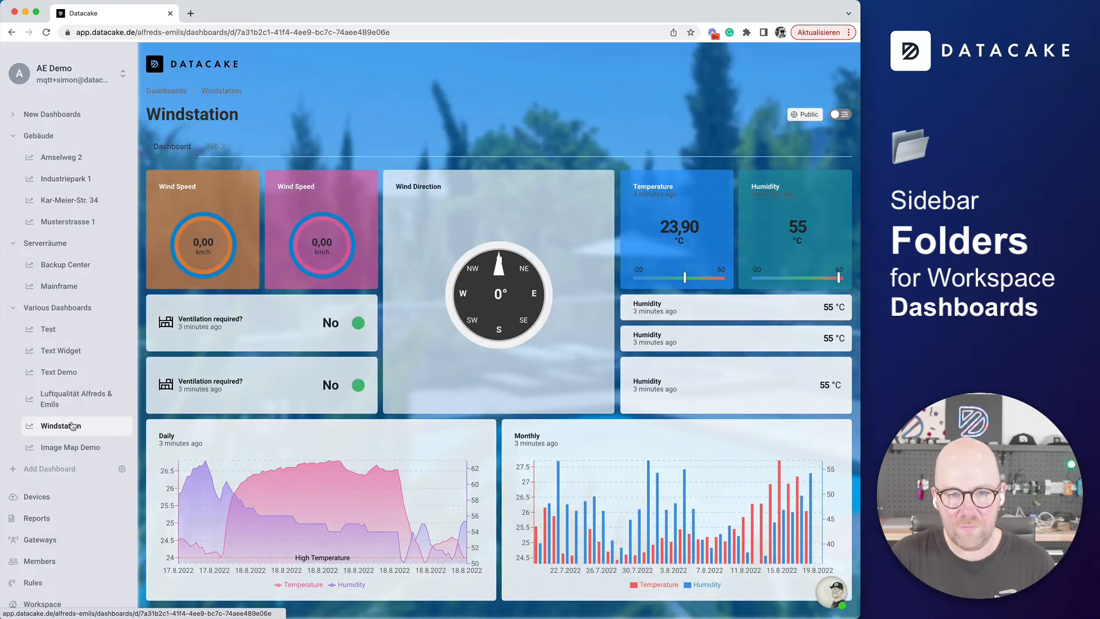
click(70, 447)
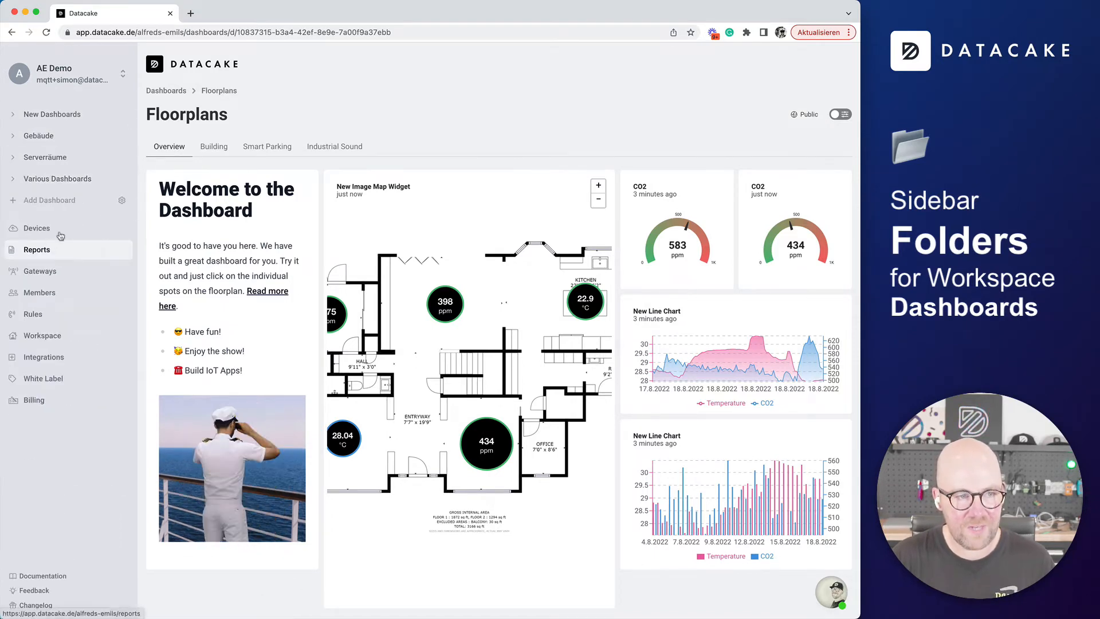
click(122, 199)
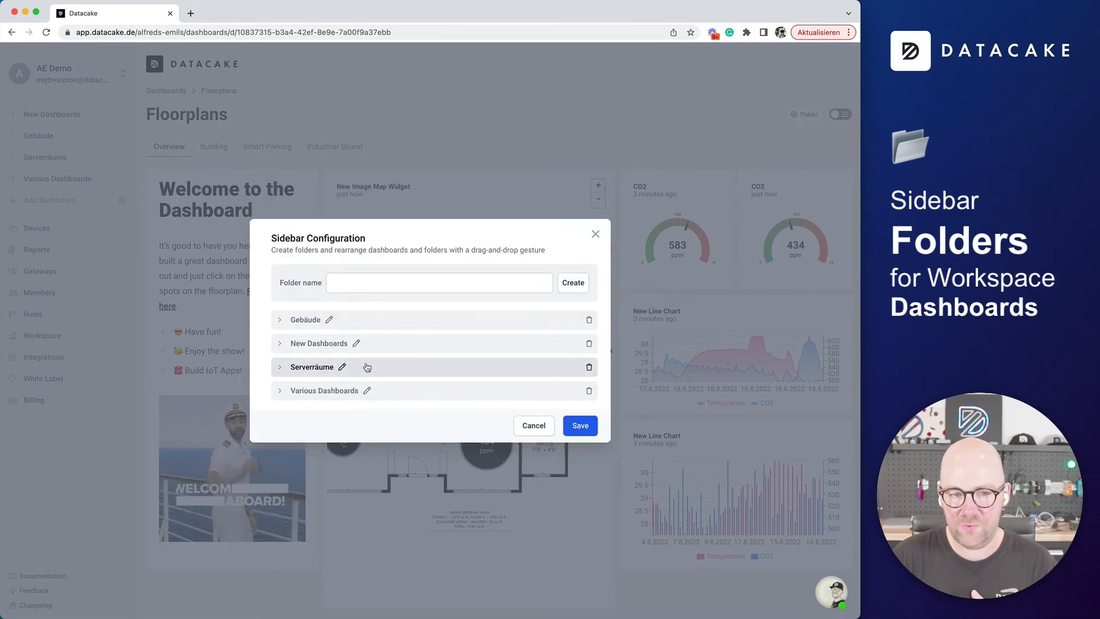
- Move the Serverräume folder to the top of the list and save the order
drag(364, 366, 376, 319)
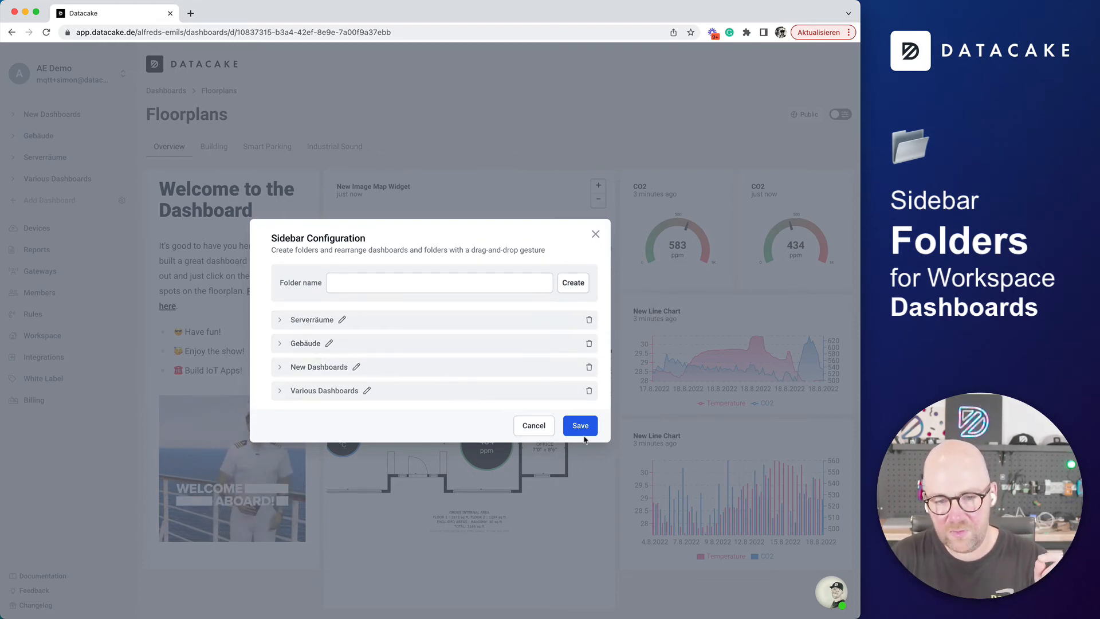
click(579, 425)
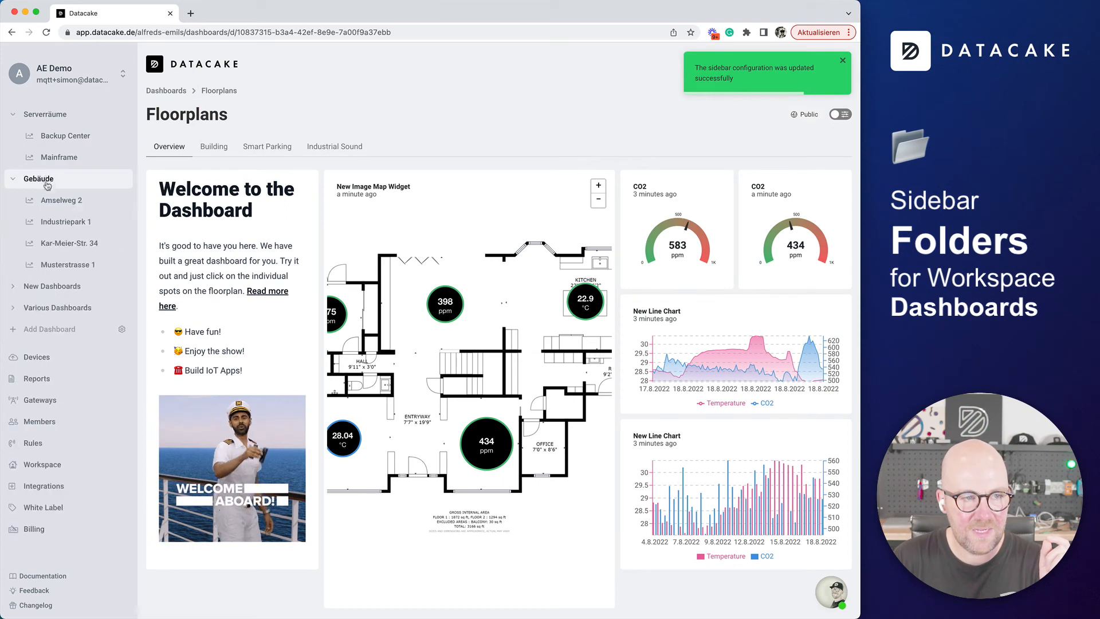